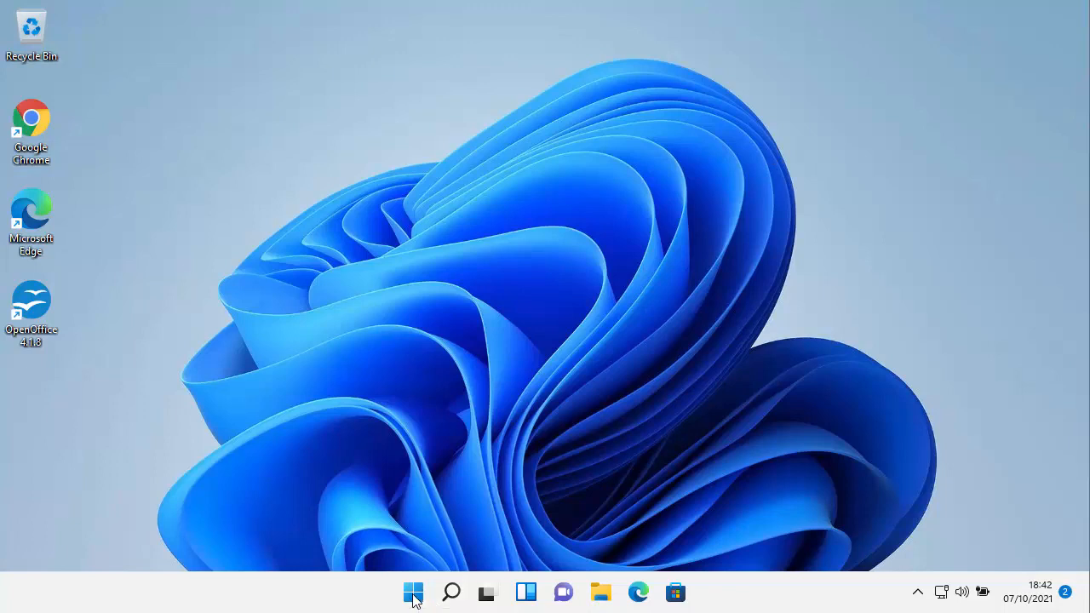
- Launch Settings from Start and navigate to the System Recovery page
{"action": "left_click", "coordinate": [412, 592]}
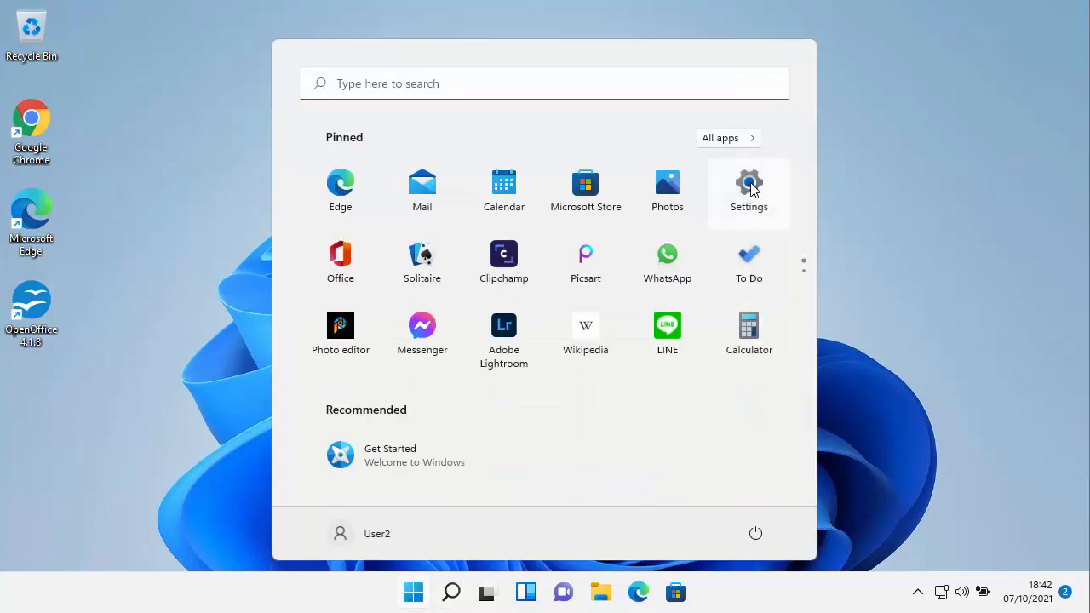
{"action": "left_click", "coordinate": [749, 182]}
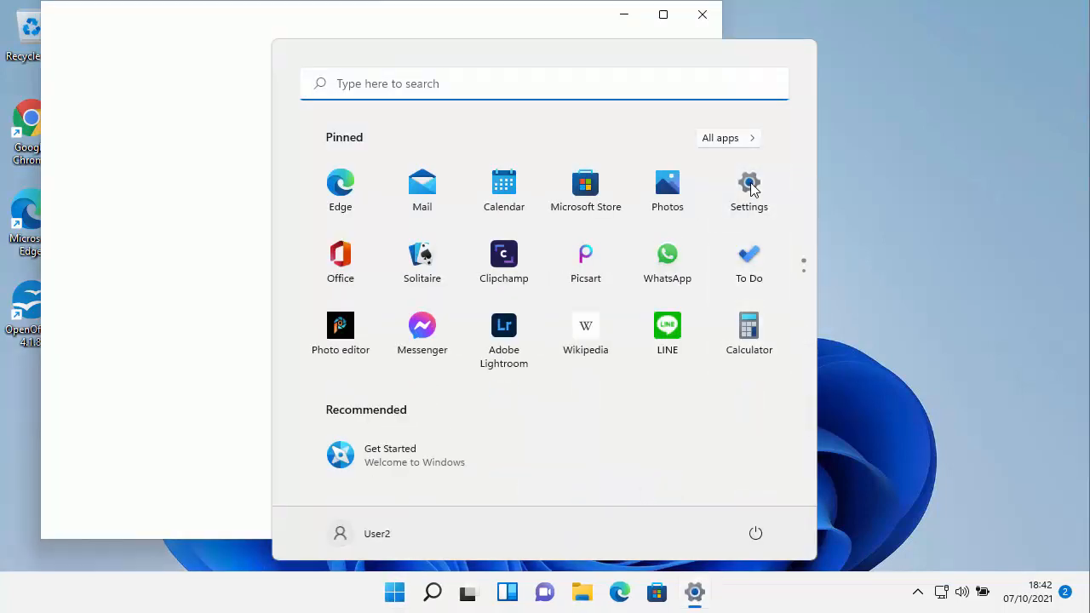
{"action": "left_click", "coordinate": [749, 182]}
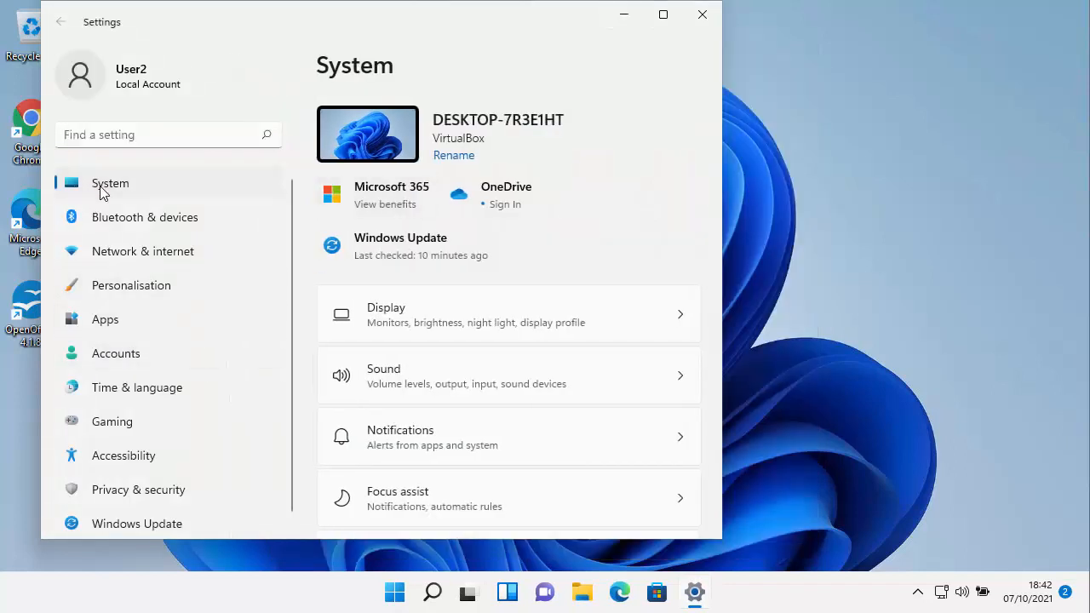
{"action": "scroll", "scroll_direction": "down", "scroll_amount": 3}
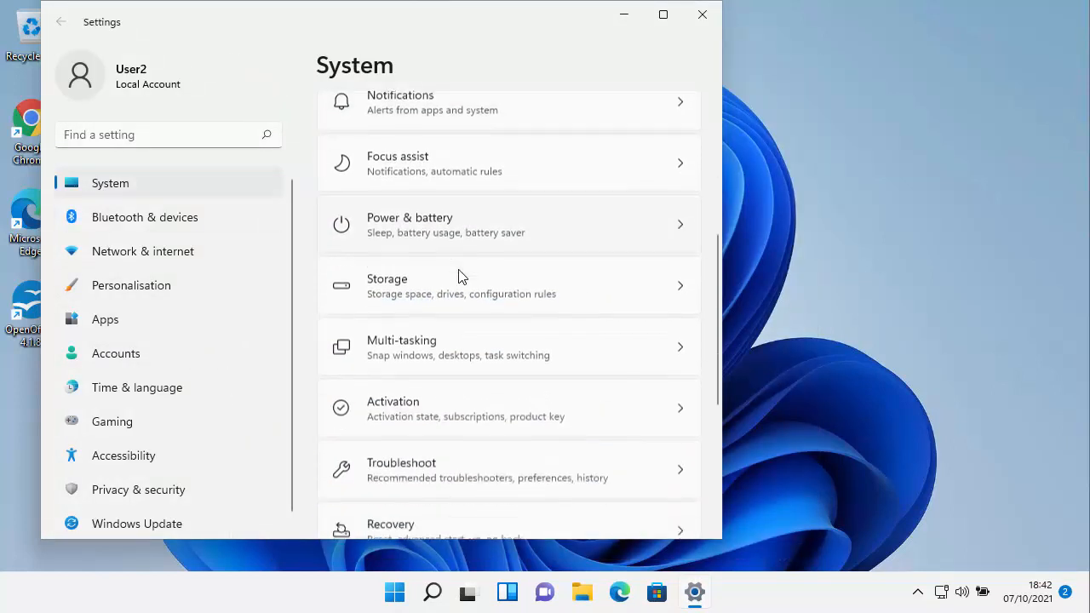
{"action": "scroll", "scroll_direction": "down", "scroll_amount": 3}
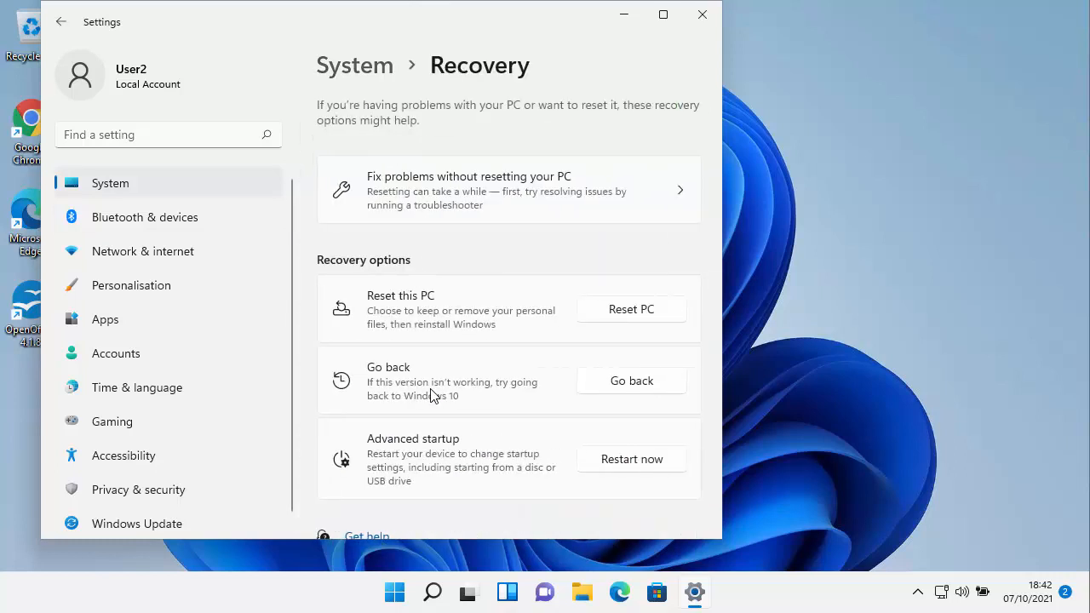
{"action": "scroll", "scroll_direction": "down", "scroll_amount": 3}
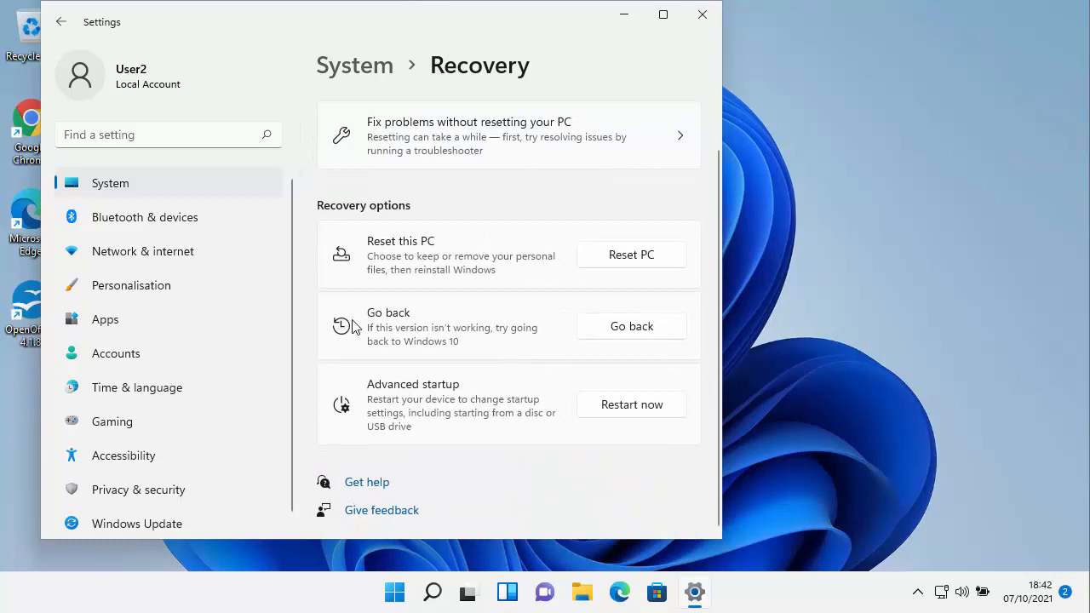
{"action": "mouse_move", "coordinate": [522, 320]}
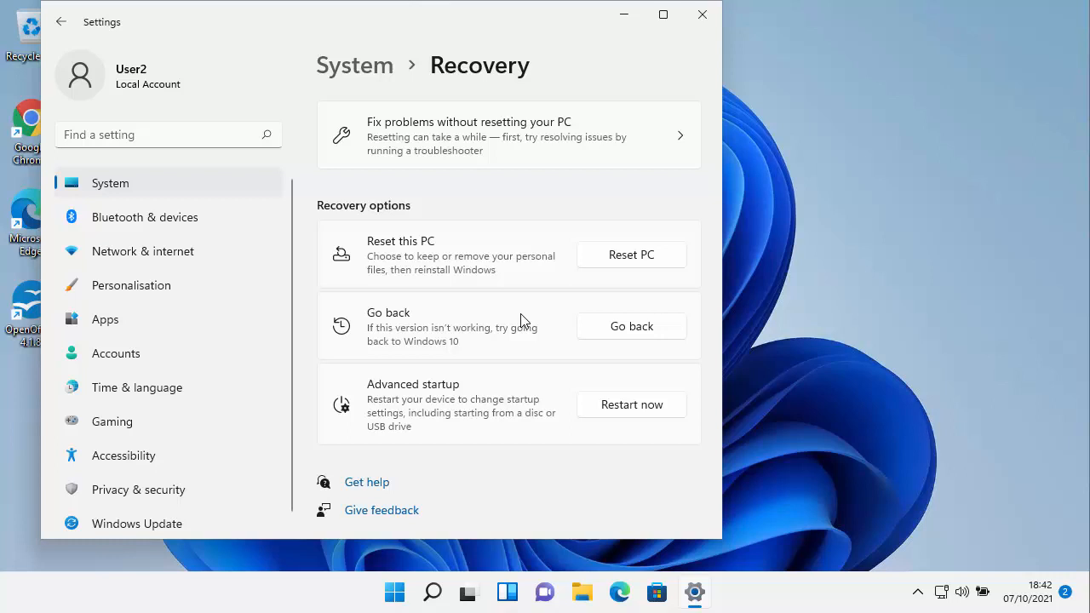
{"action": "mouse_move", "coordinate": [651, 344]}
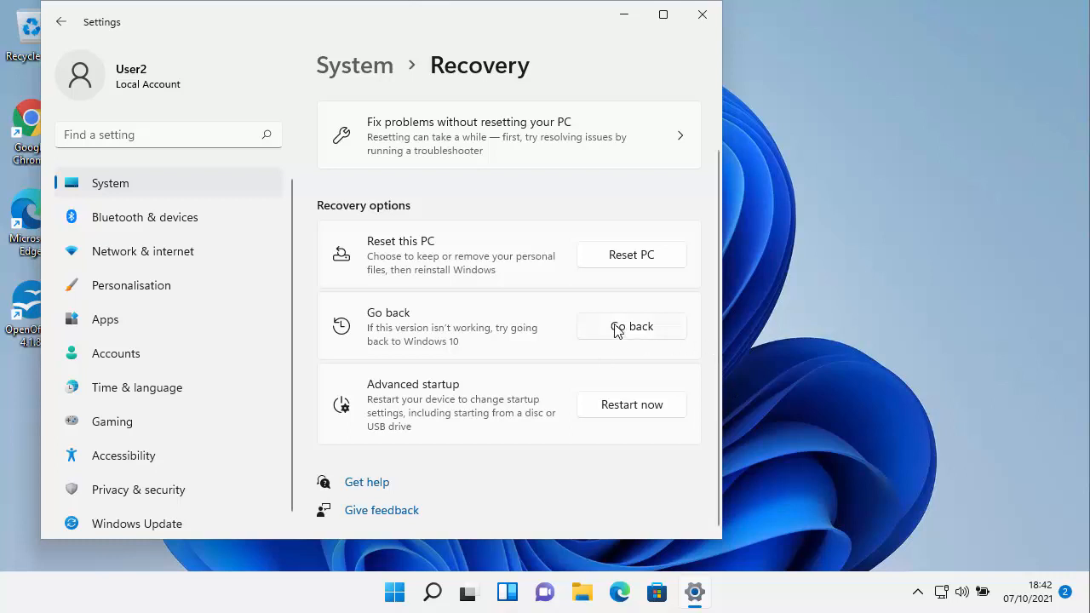
- Start Go back, choose 'Windows 10 seemed easier to use' as the reason and continue
{"action": "left_click", "coordinate": [630, 327]}
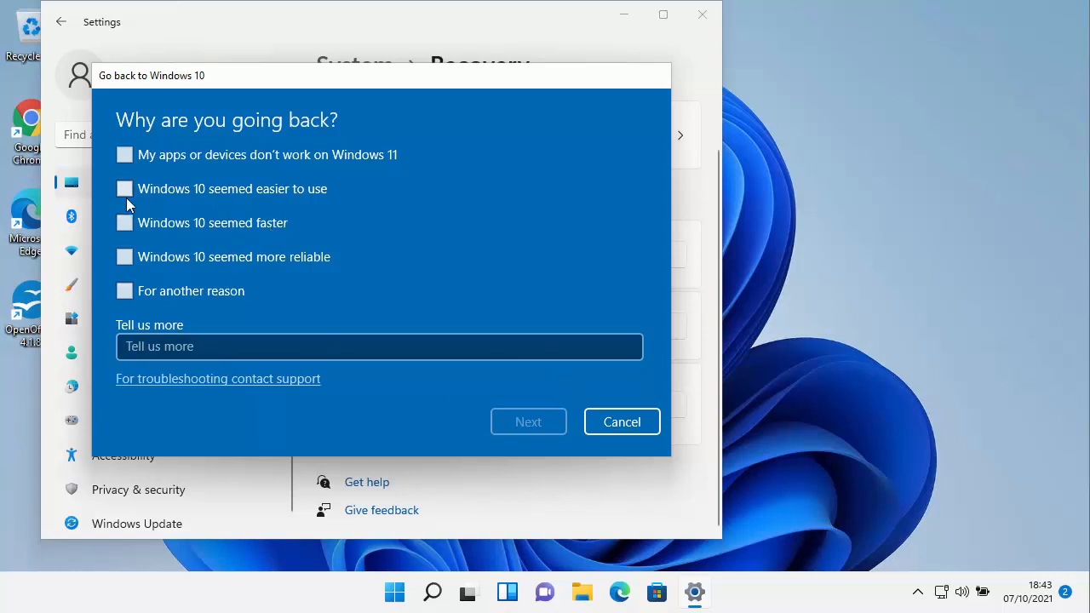
{"action": "left_click", "coordinate": [126, 187]}
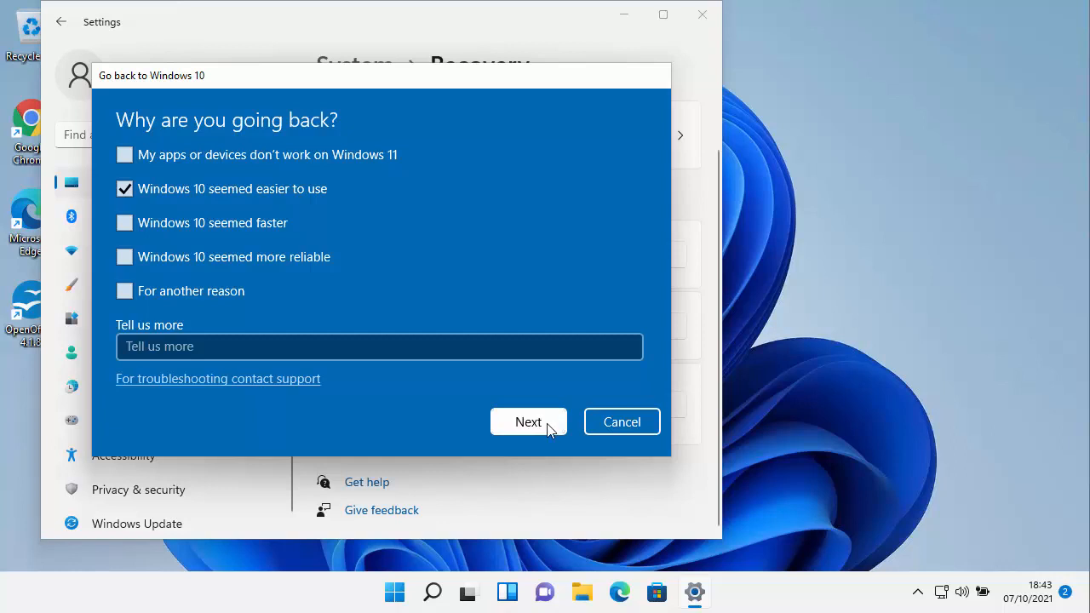
{"action": "left_click", "coordinate": [528, 422]}
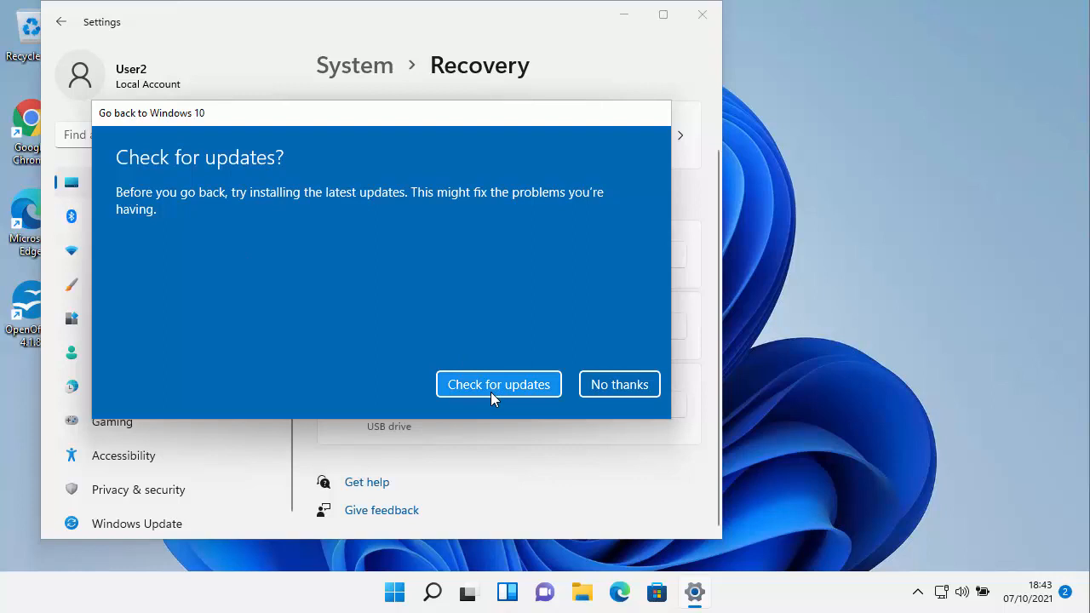
{"action": "mouse_move", "coordinate": [620, 385]}
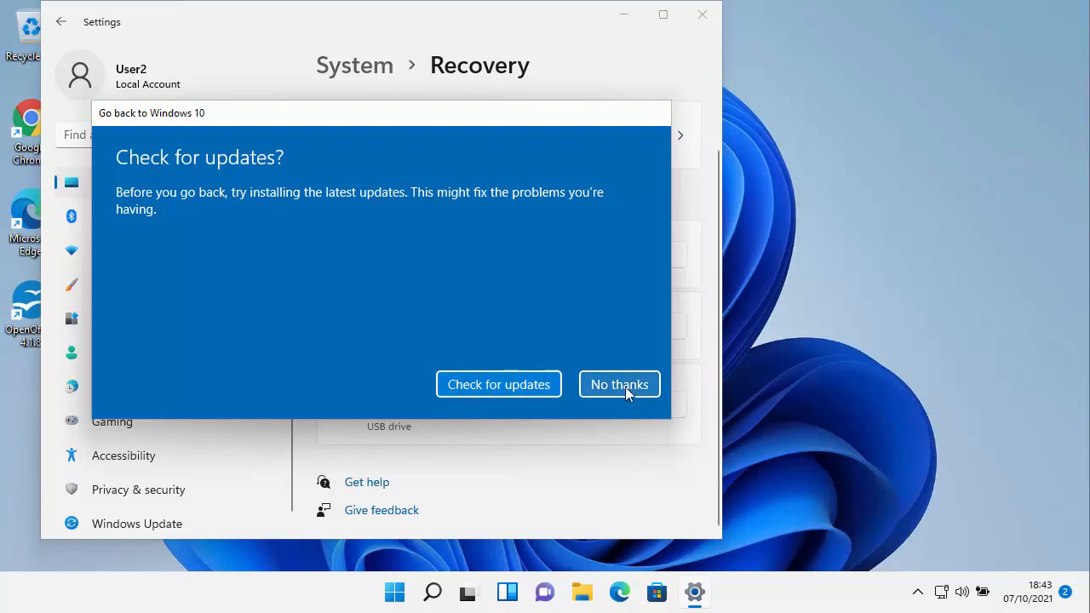
- Decline checking for updates with No thanks, reaching the 'What you need to know' warning
{"action": "left_click", "coordinate": [619, 384]}
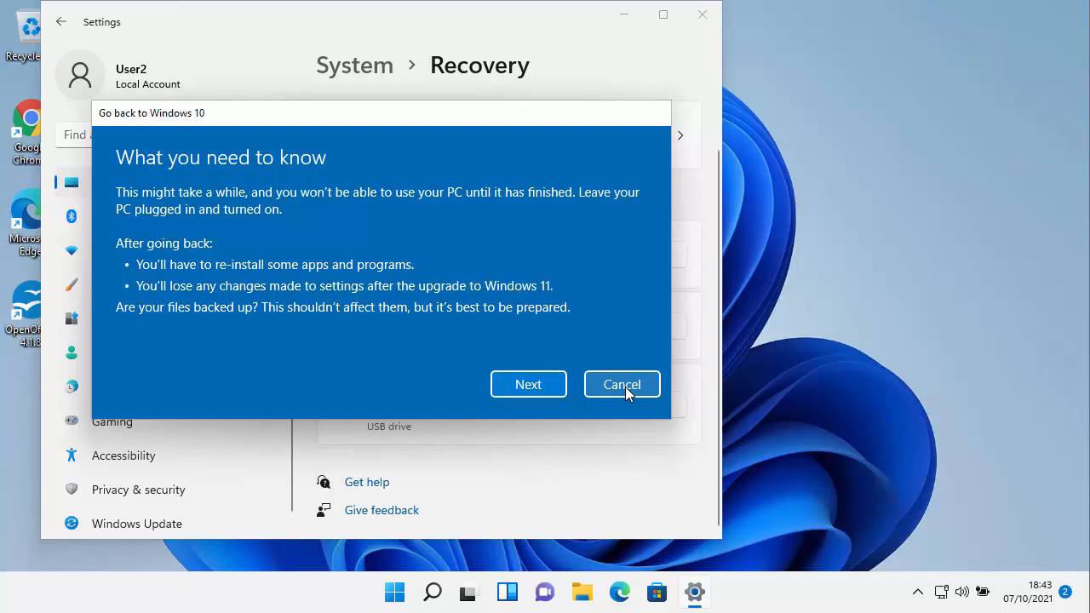
{"action": "mouse_move", "coordinate": [528, 385]}
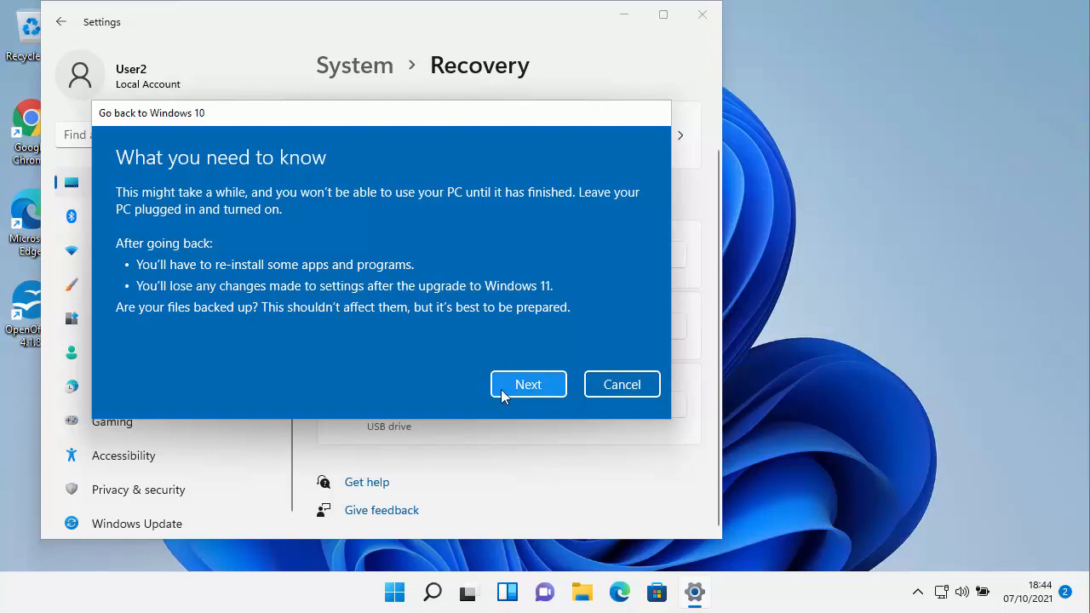
- Acknowledge the warning and password reminder, then confirm Go back to Windows 10 to restart
{"action": "left_click", "coordinate": [528, 384]}
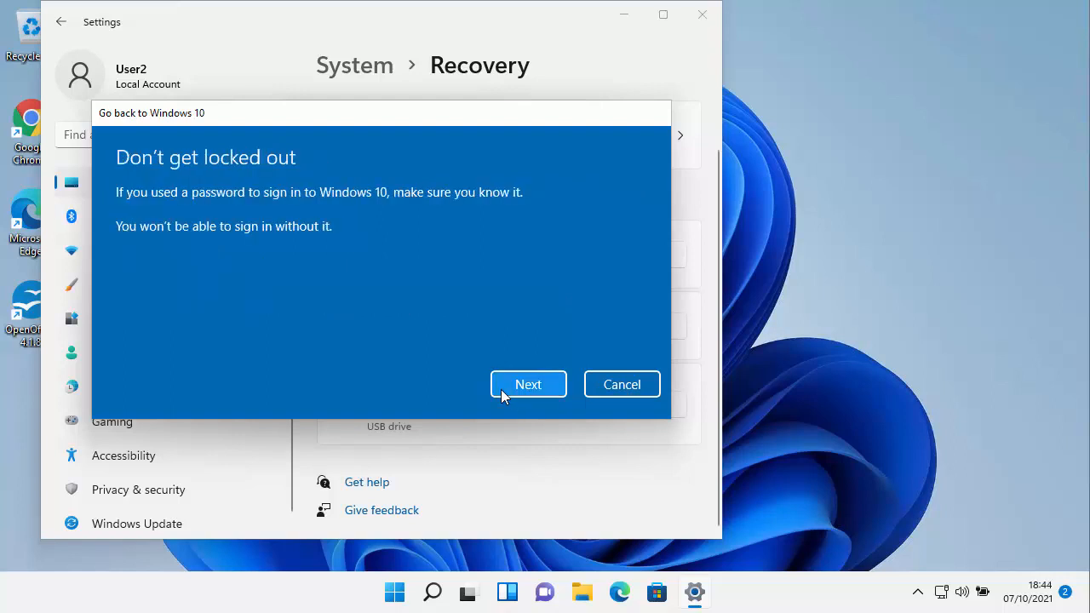
{"action": "mouse_move", "coordinate": [201, 204]}
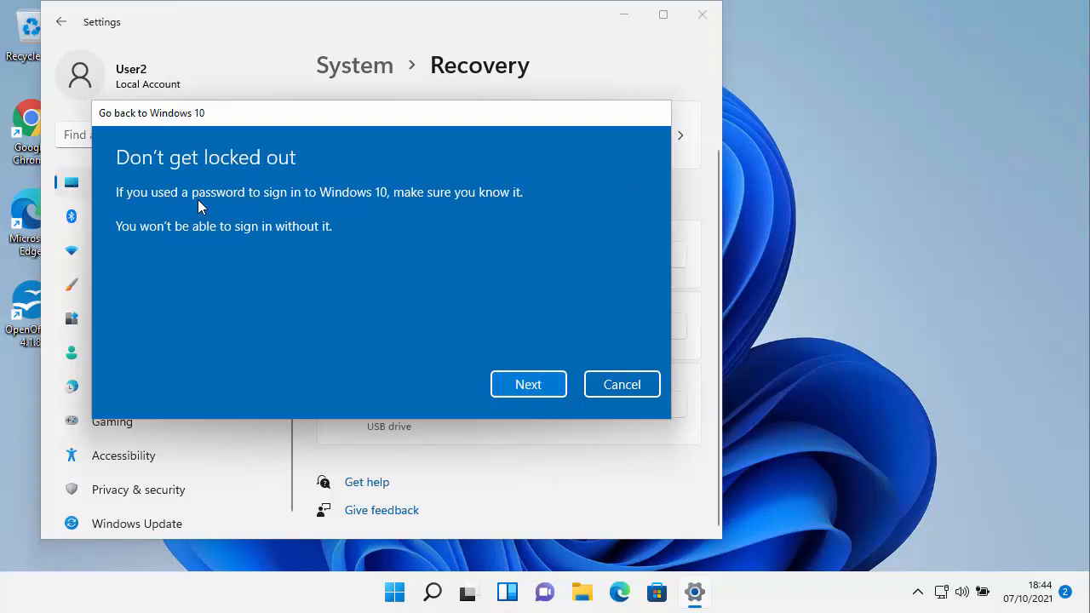
{"action": "mouse_move", "coordinate": [492, 203]}
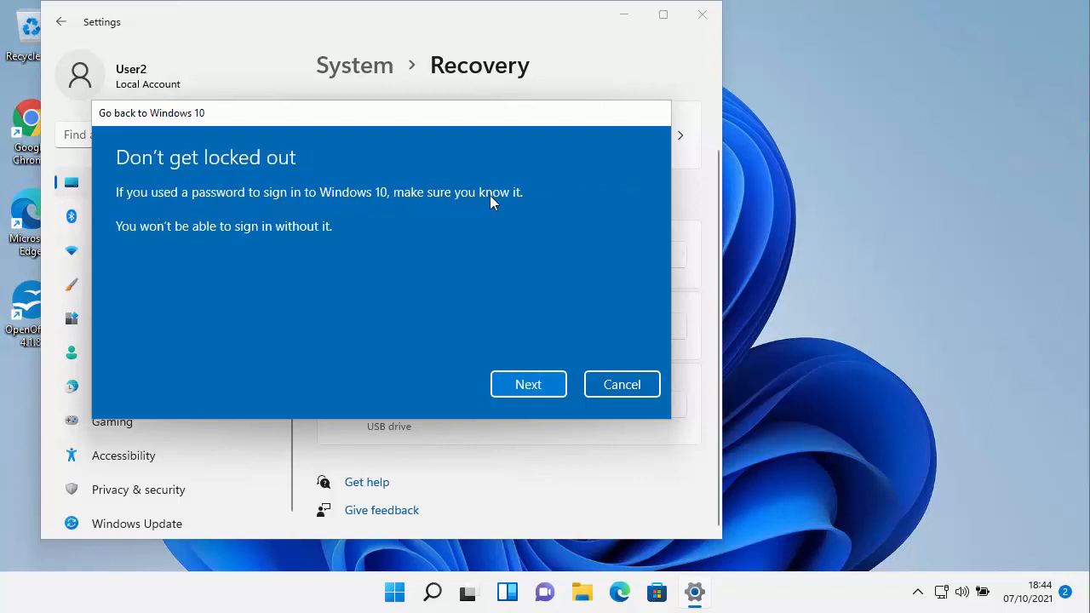
{"action": "mouse_move", "coordinate": [249, 248]}
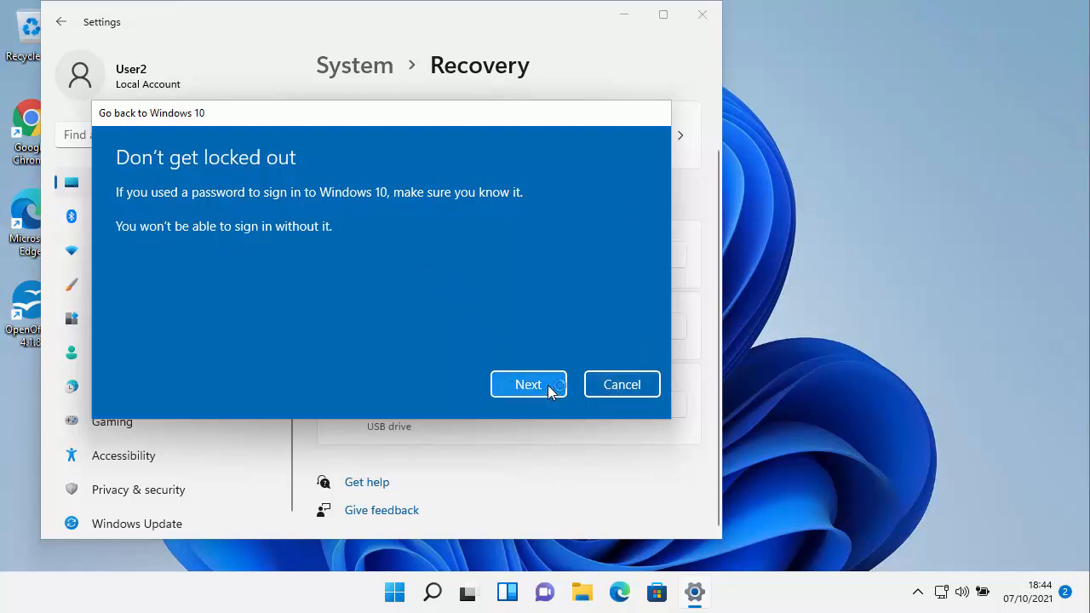
{"action": "left_click", "coordinate": [528, 385]}
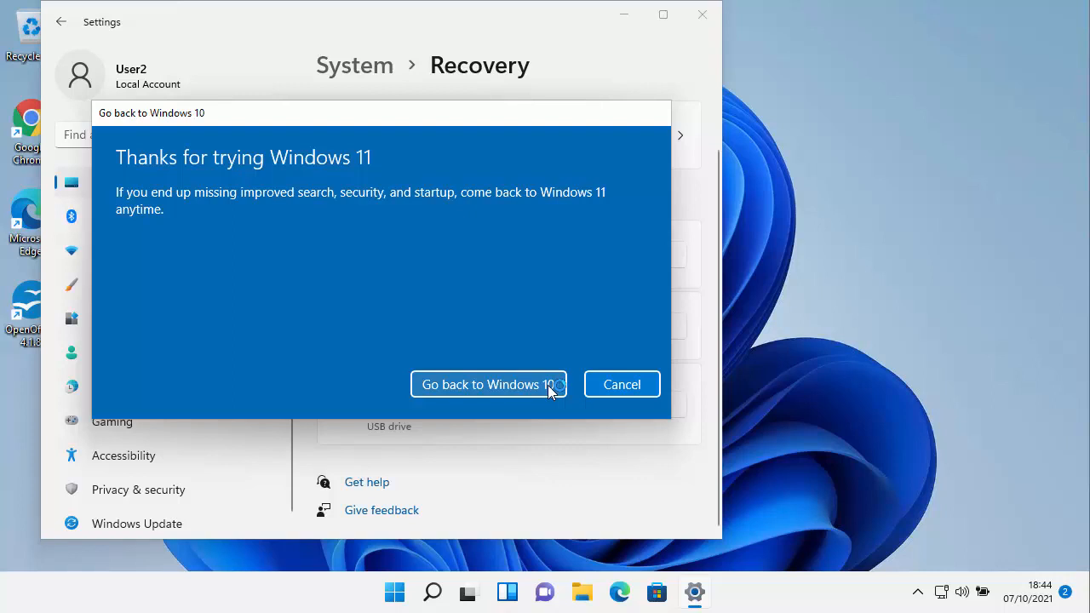
{"action": "mouse_move", "coordinate": [501, 414]}
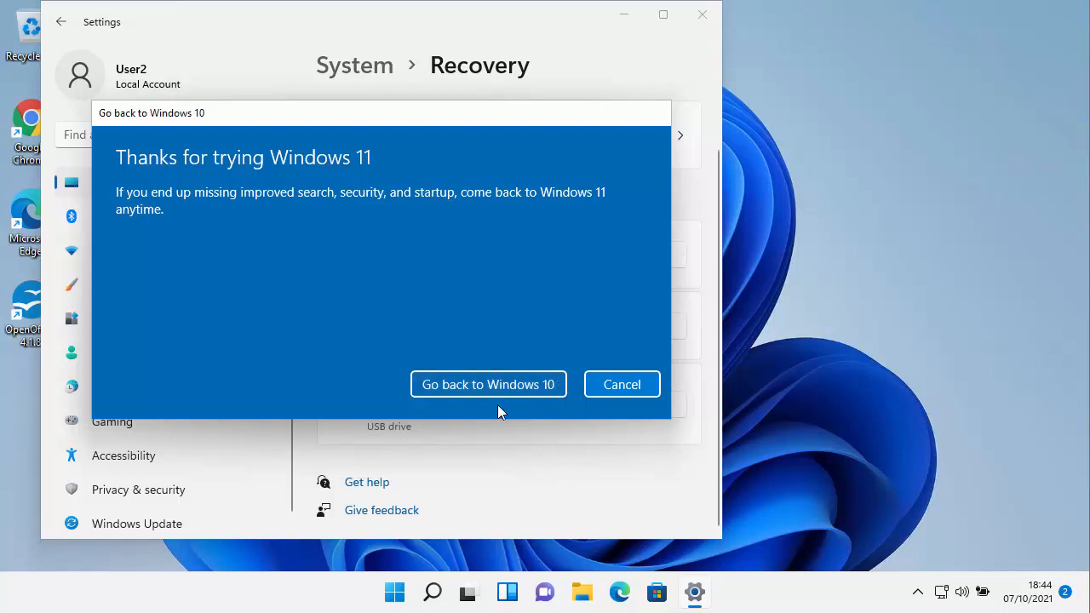
{"action": "mouse_move", "coordinate": [487, 385]}
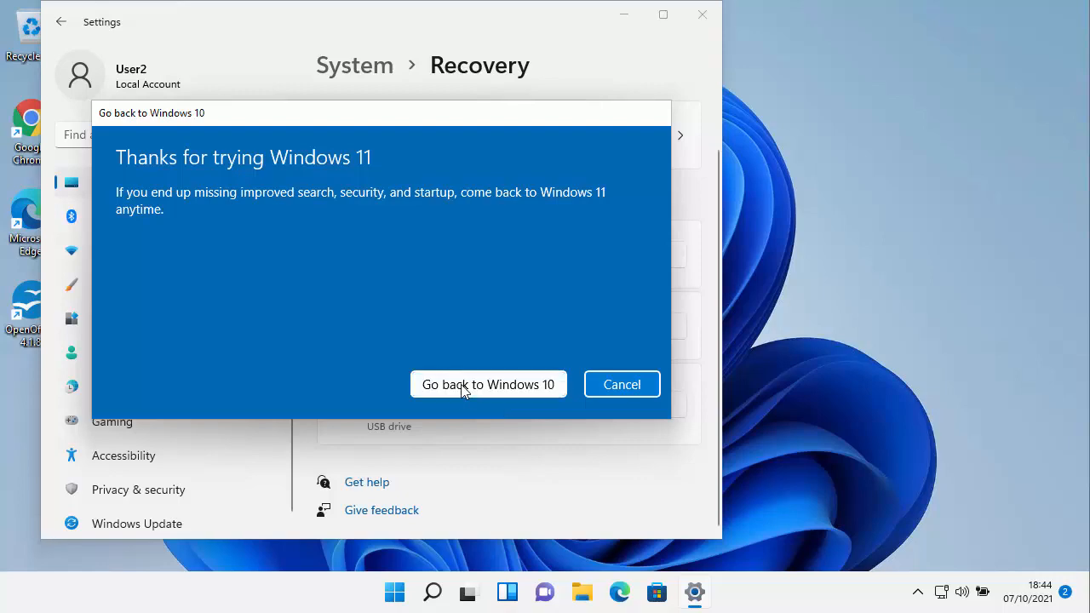
{"action": "left_click", "coordinate": [487, 385]}
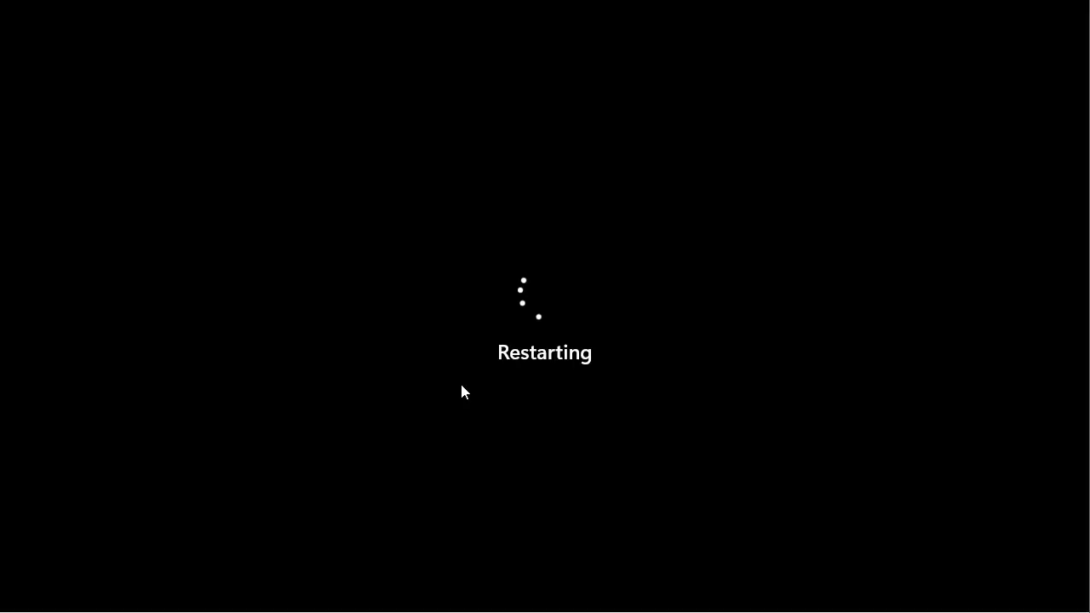